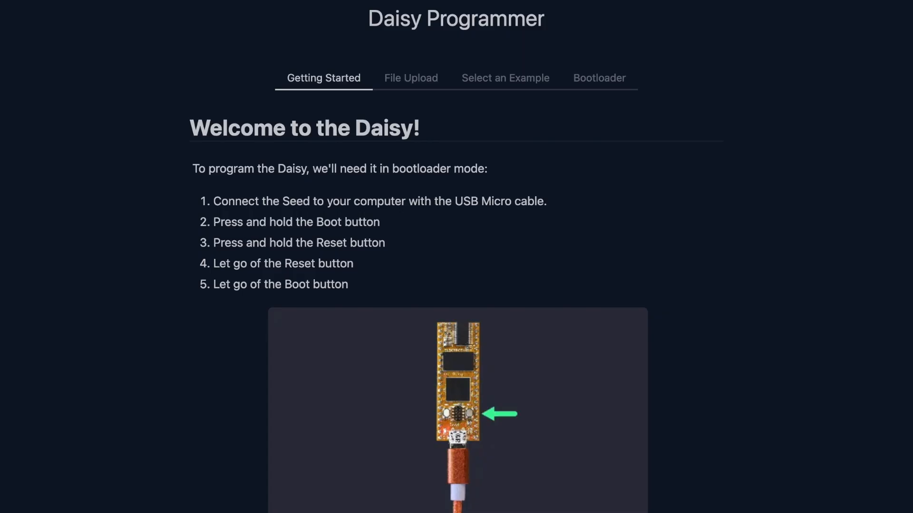
Load flash.daisy.audio in Chrome to reach the Daisy Programmer page
text(flash.daisy.aud)
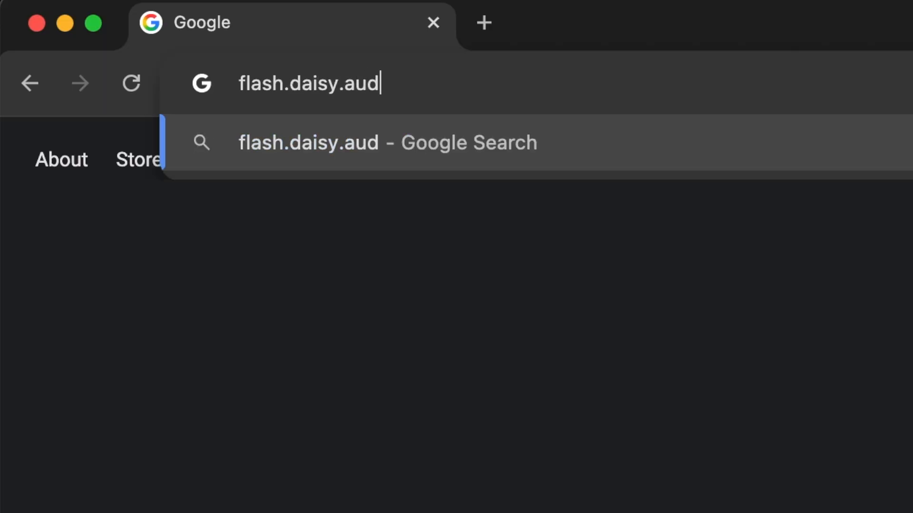
text(io)
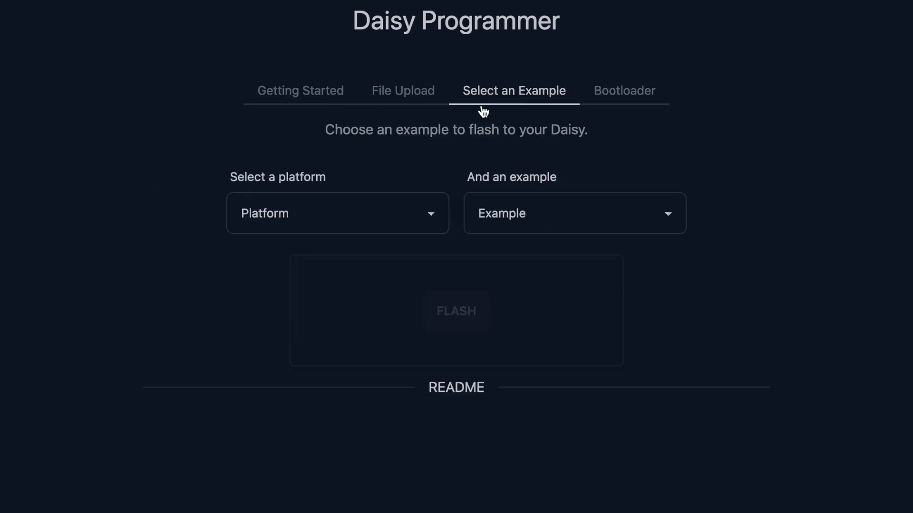
Choose pod as the platform and SimpleOscillator as the example to flash
click(336, 212)
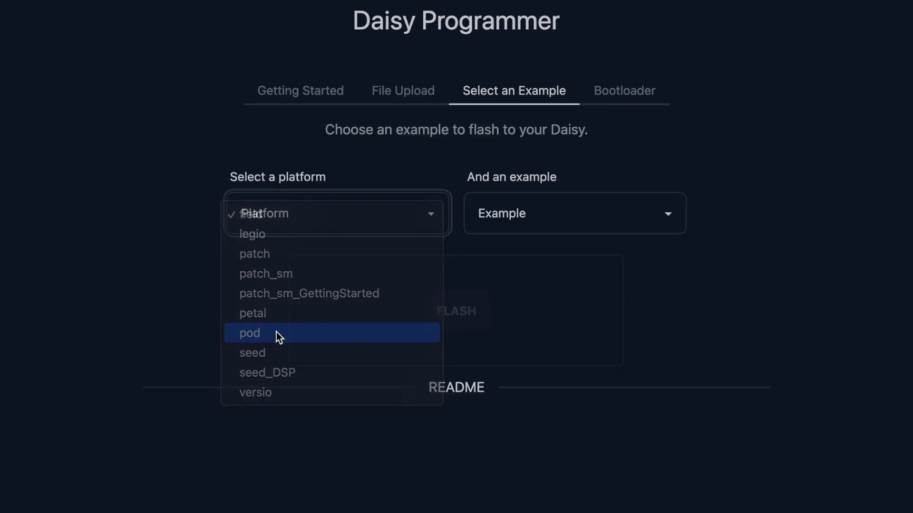
click(248, 332)
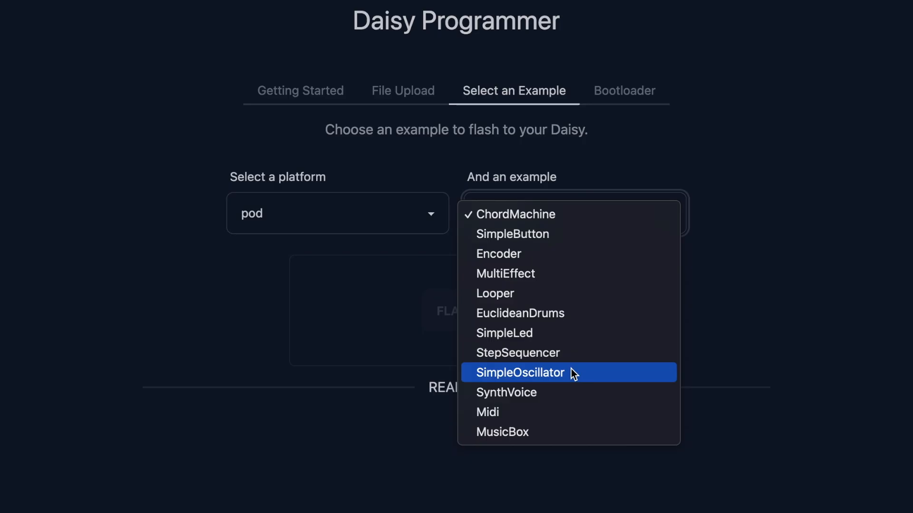
click(519, 373)
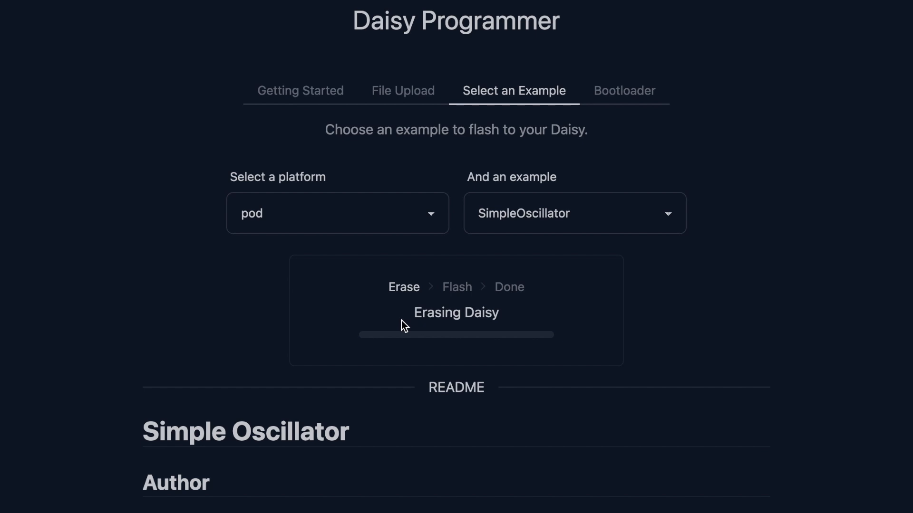